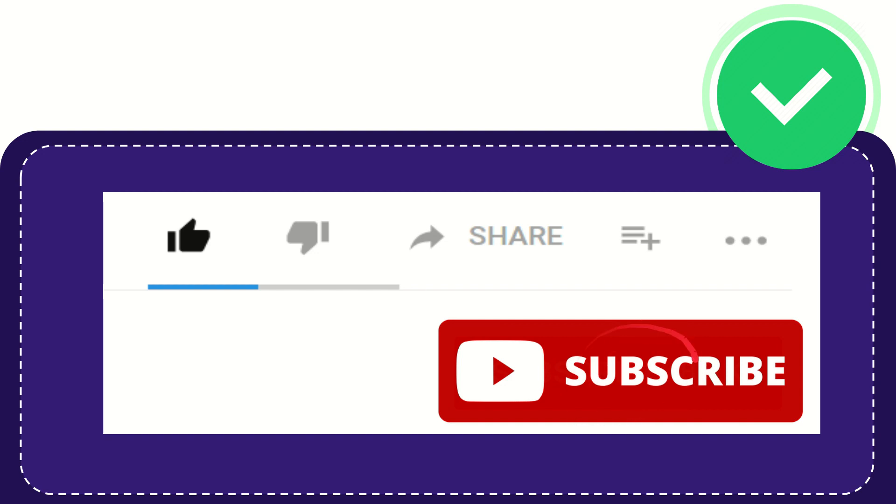
{"action": "left_click", "coordinate": [187, 241]}
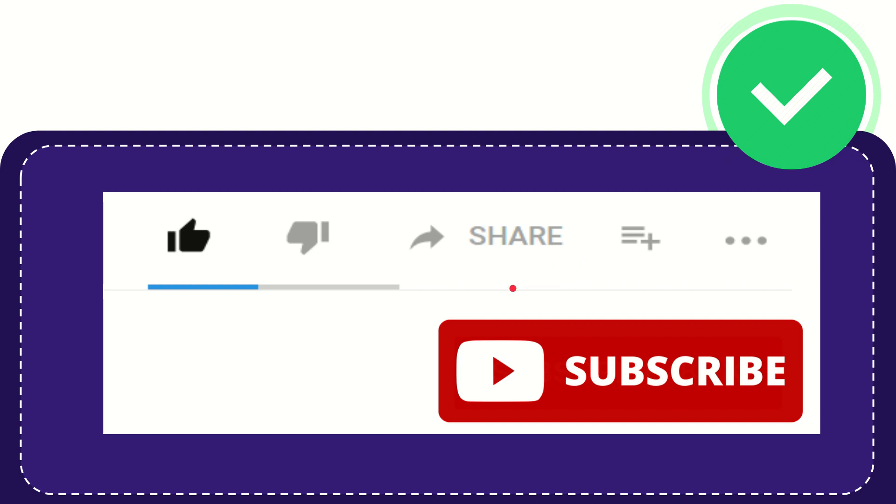
{"action": "left_click", "coordinate": [637, 239]}
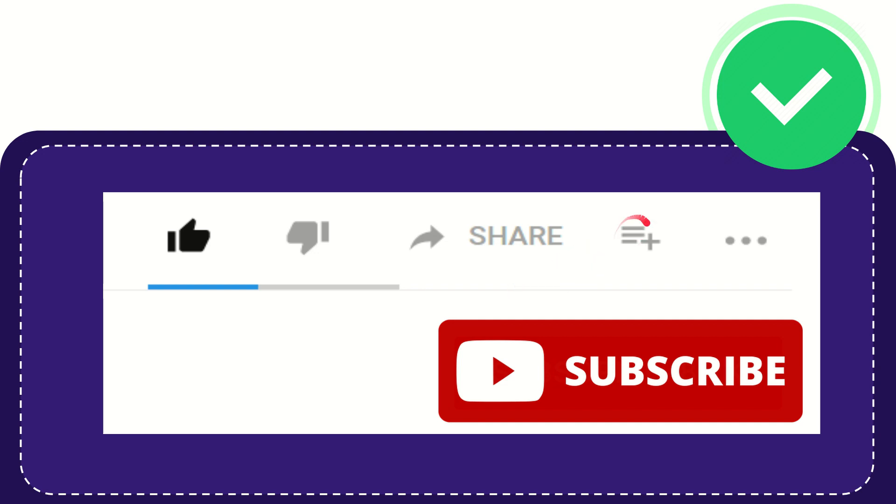